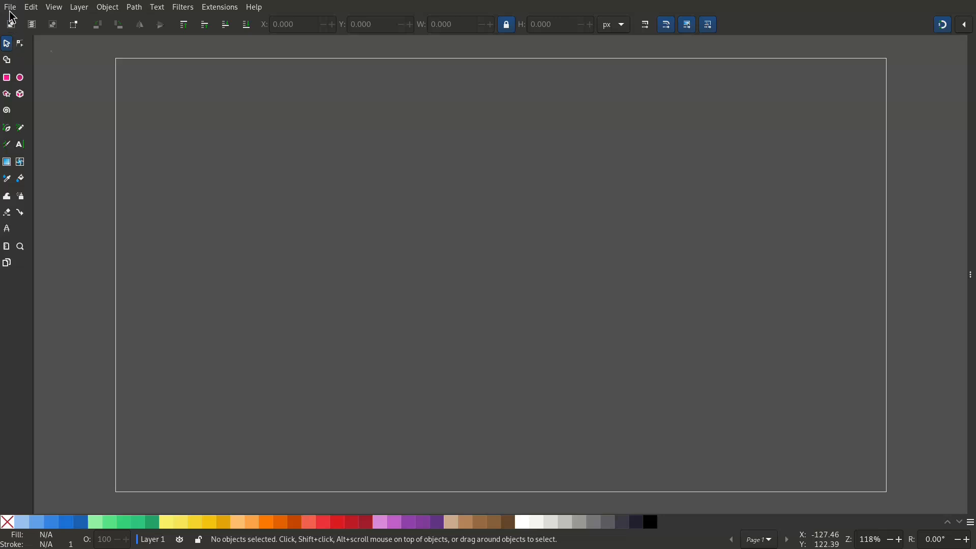
mouse_move(67, 241)
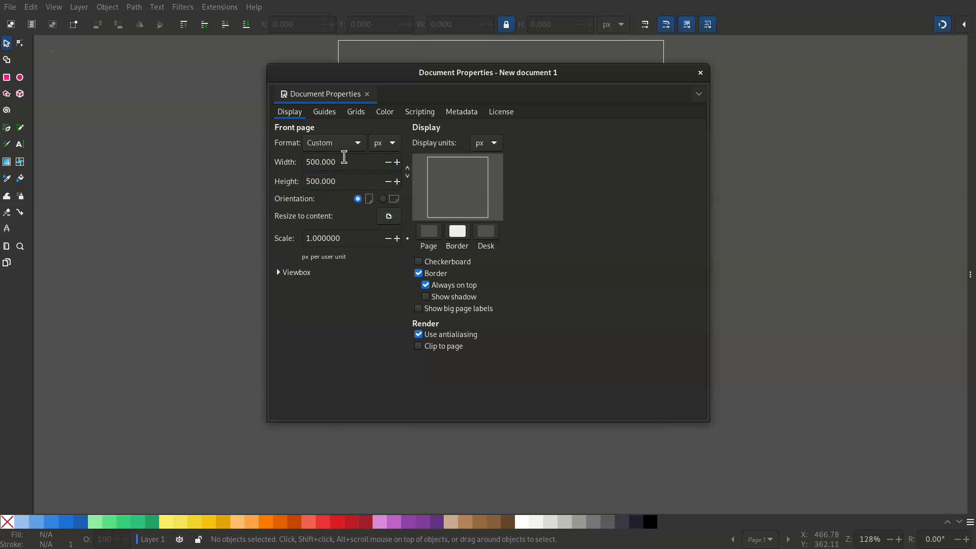
Step: Close Document Properties with the page resized to 500 × 500 px
left_click(699, 72)
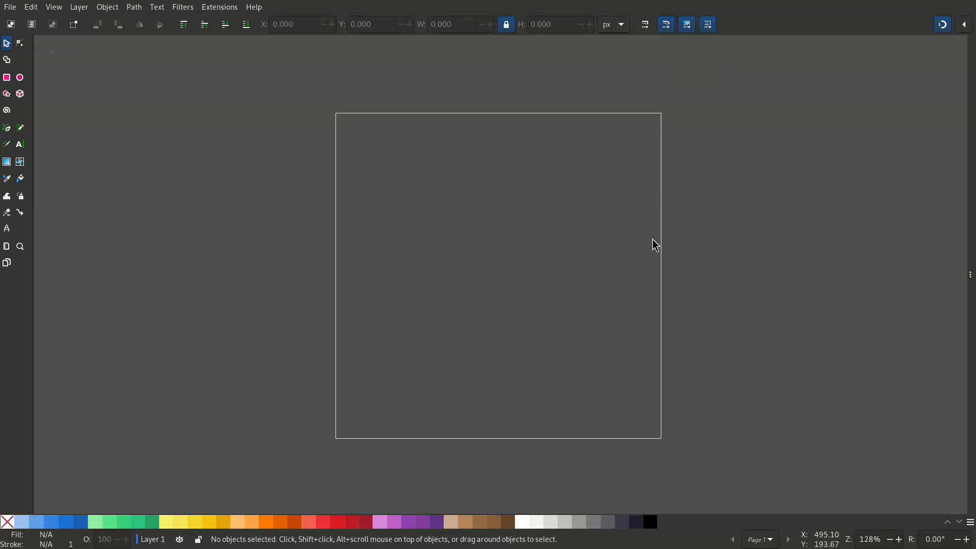
left_click(6, 77)
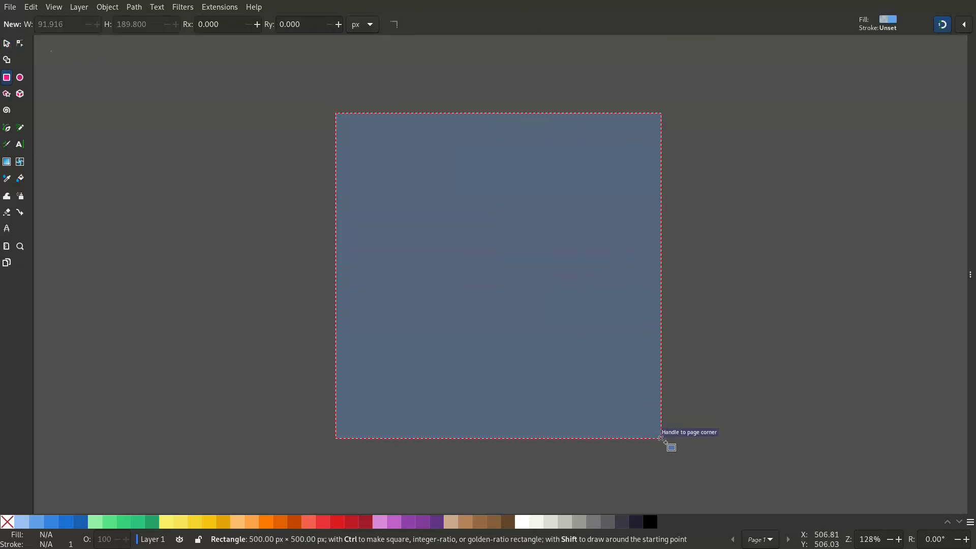
Step: Draw the rounded 171717 page rectangle and drag a small 353535 grey block onto it
left_click(649, 522)
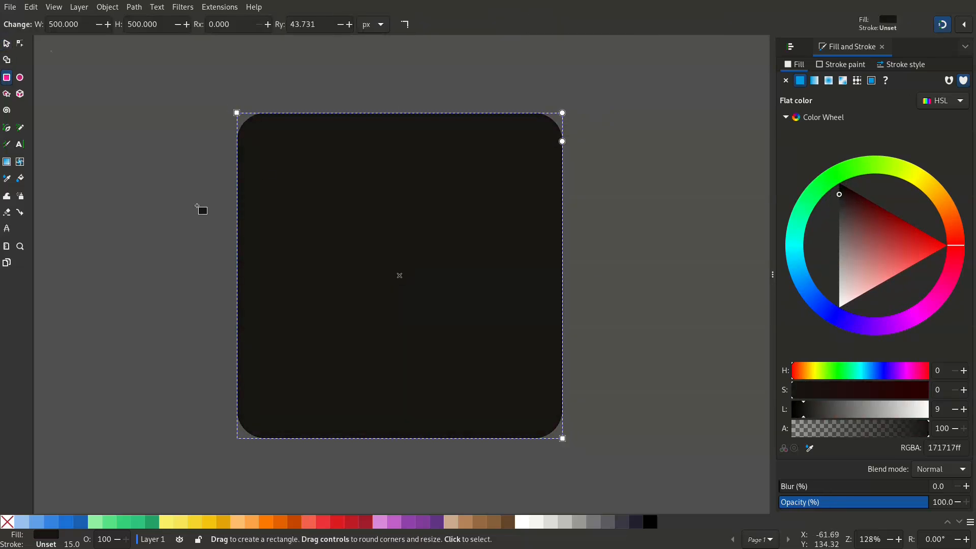
mouse_move(860, 212)
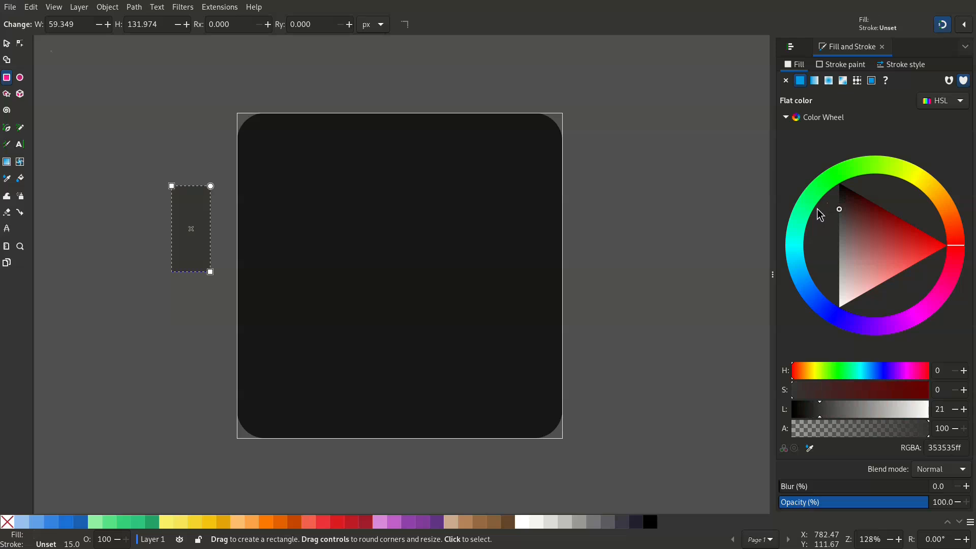
left_click(6, 42)
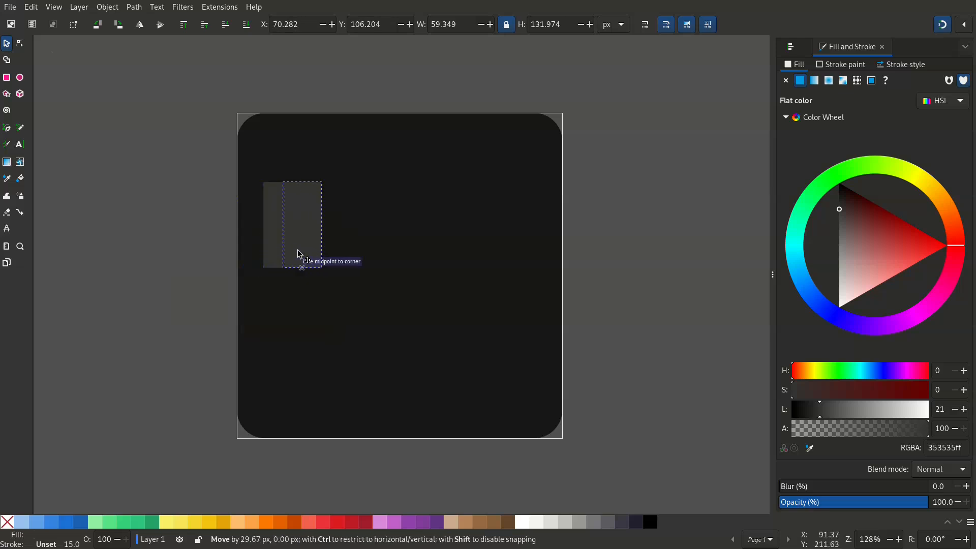
left_click_drag(293, 224, 335, 224)
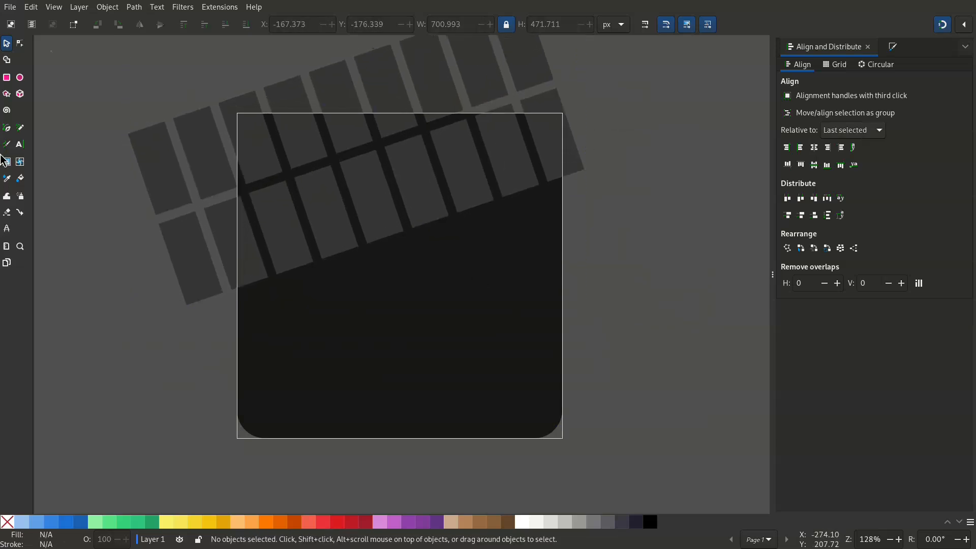
Step: Select the grey building blocks and street shapes together
left_click(8, 128)
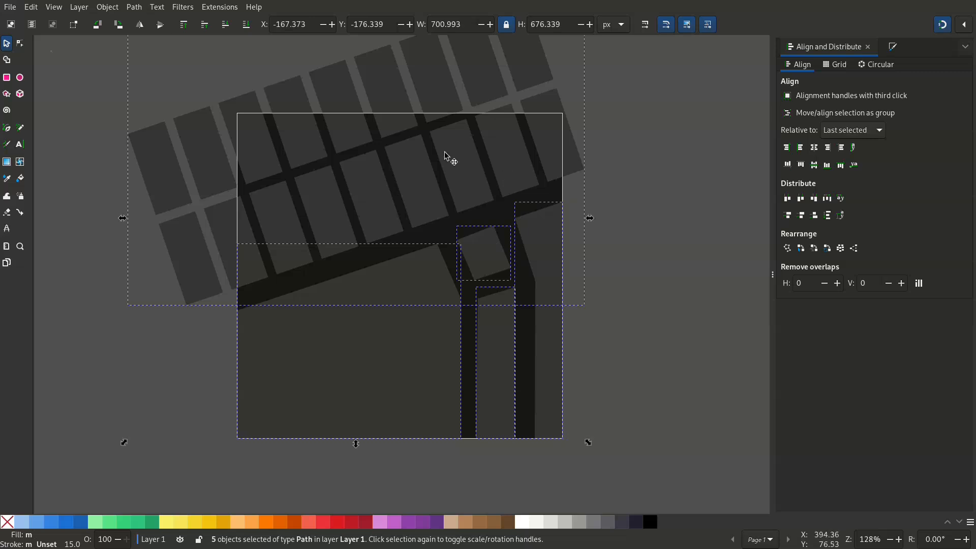
Step: Apply Path > Union to merge the selected block shapes into one
left_click(134, 7)
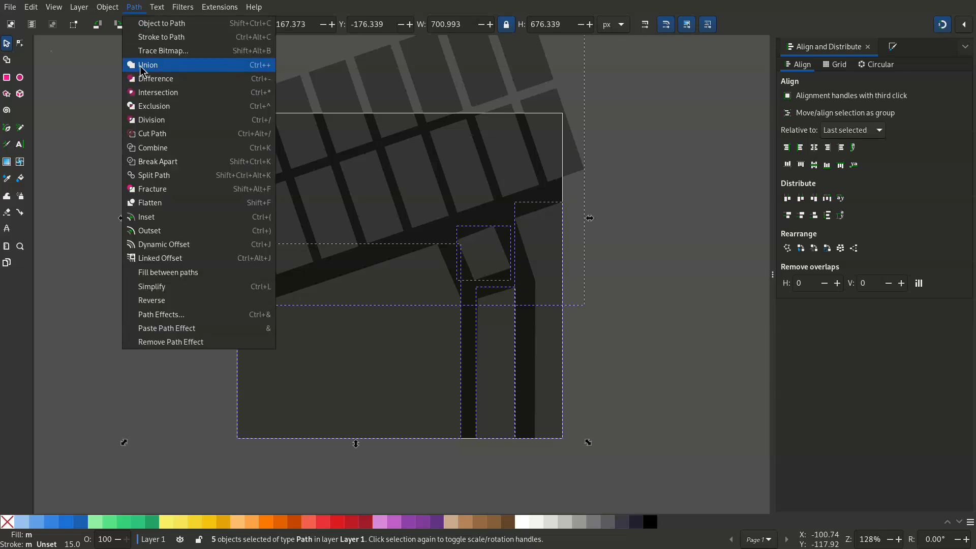
left_click(148, 64)
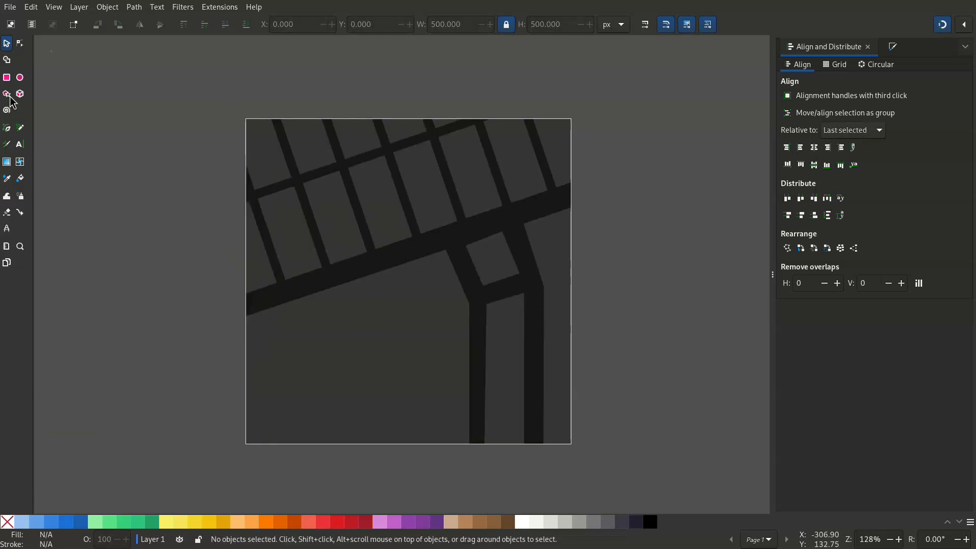
Step: Save the street map drawing in Inkscape SVG format
left_click(19, 78)
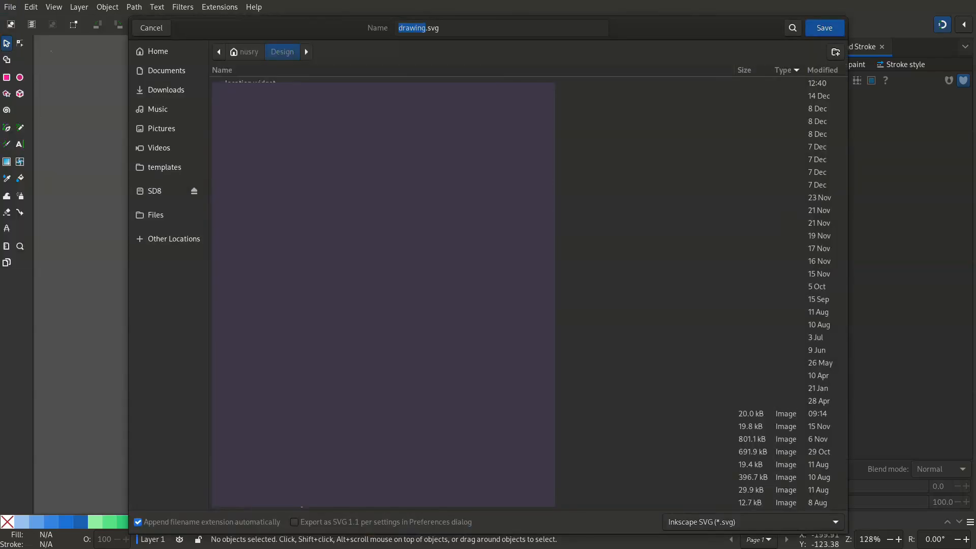
left_click(824, 27)
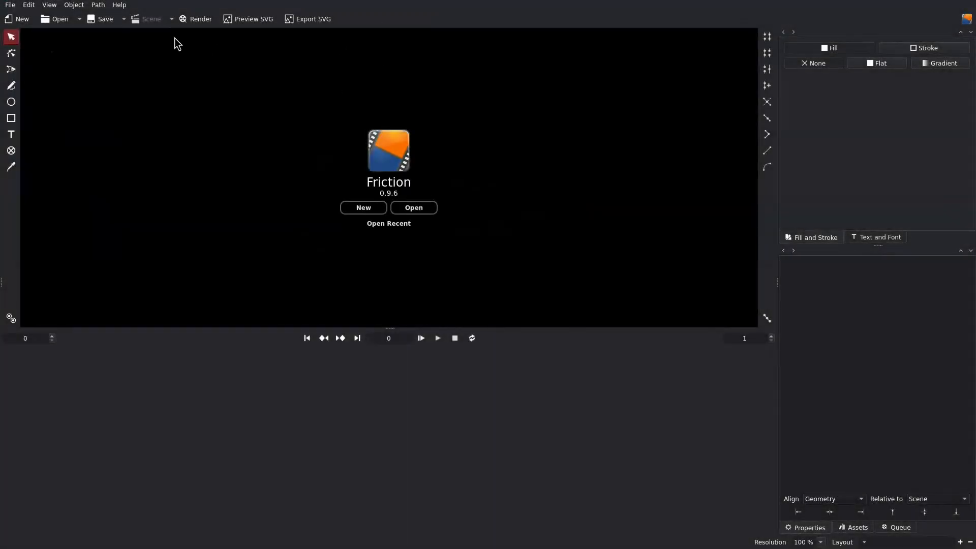
mouse_move(56, 19)
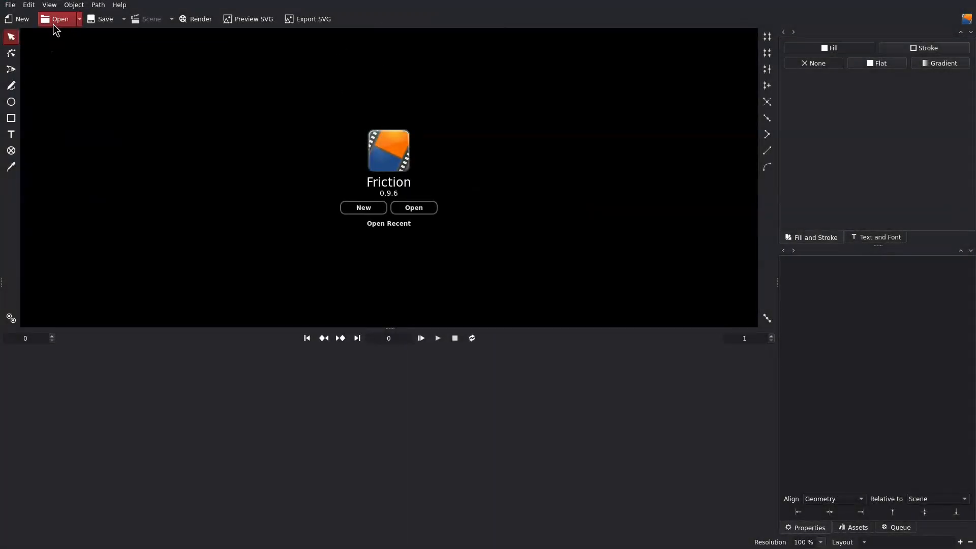
Step: Start a new scene with Width and Height 500 and Duration 100 frames
left_click(363, 208)
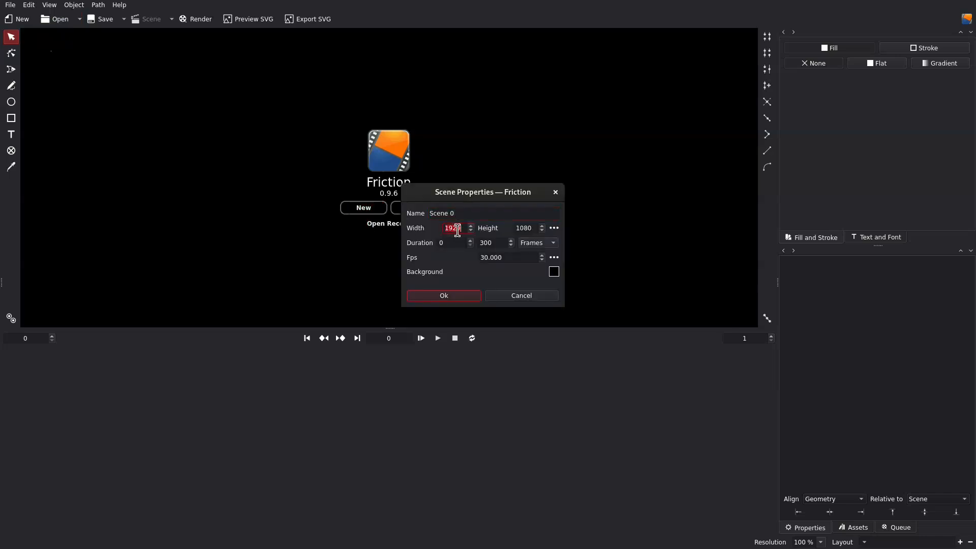
type("500")
left_click(496, 242)
type("1")
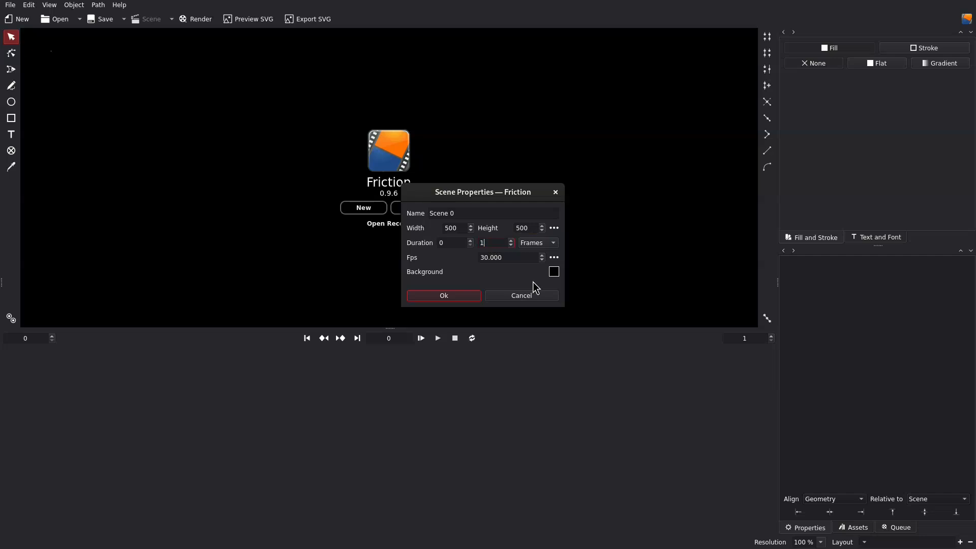
type("00")
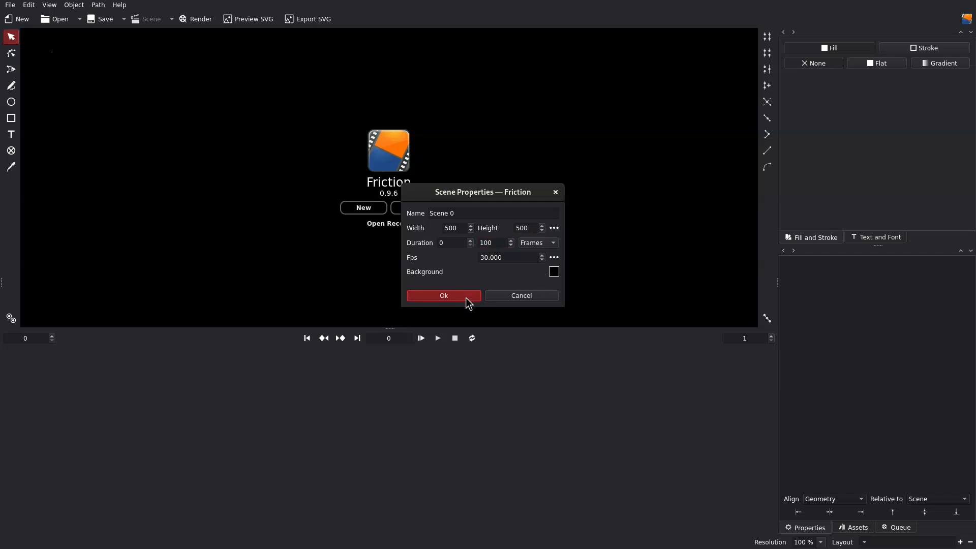
left_click(443, 295)
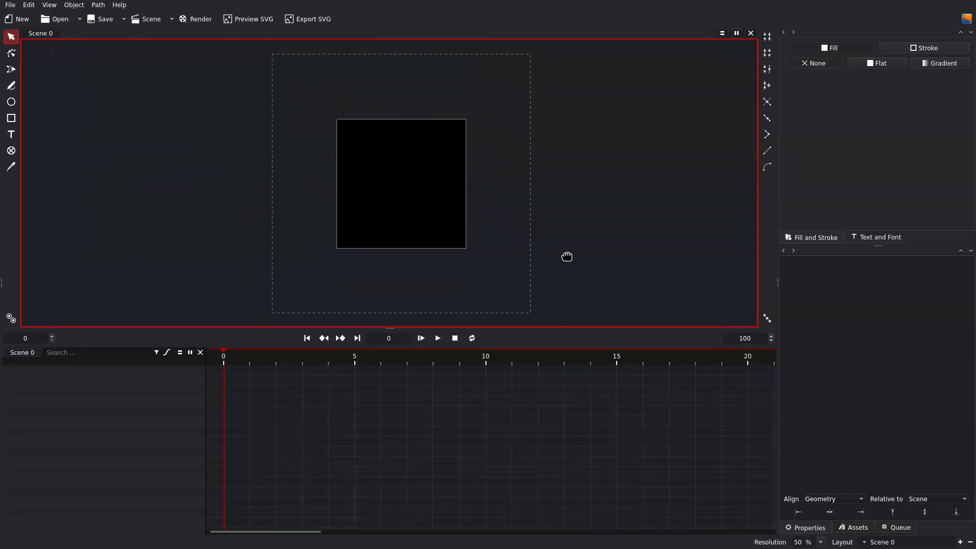
Step: Import the saved street map SVG, adding it to the timeline as layer1
left_click(61, 18)
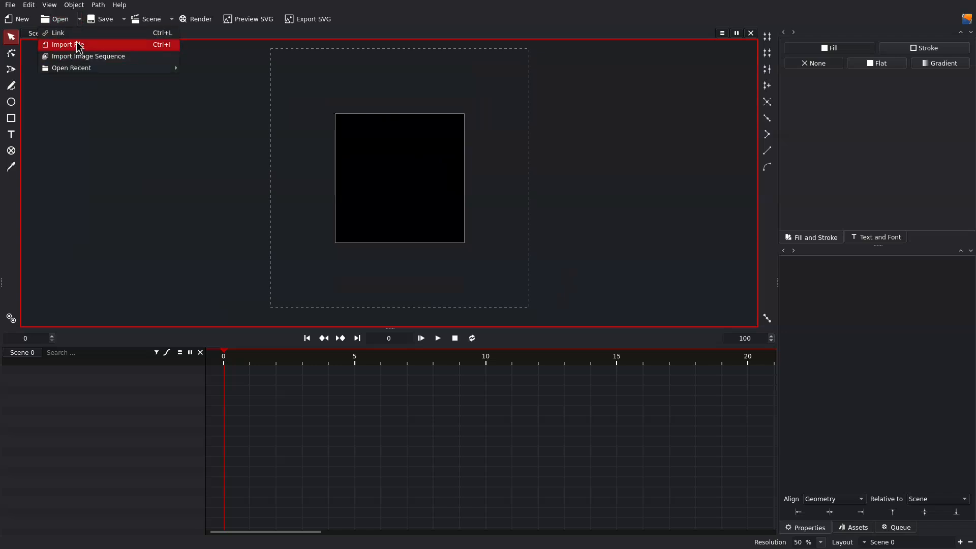
left_click(67, 44)
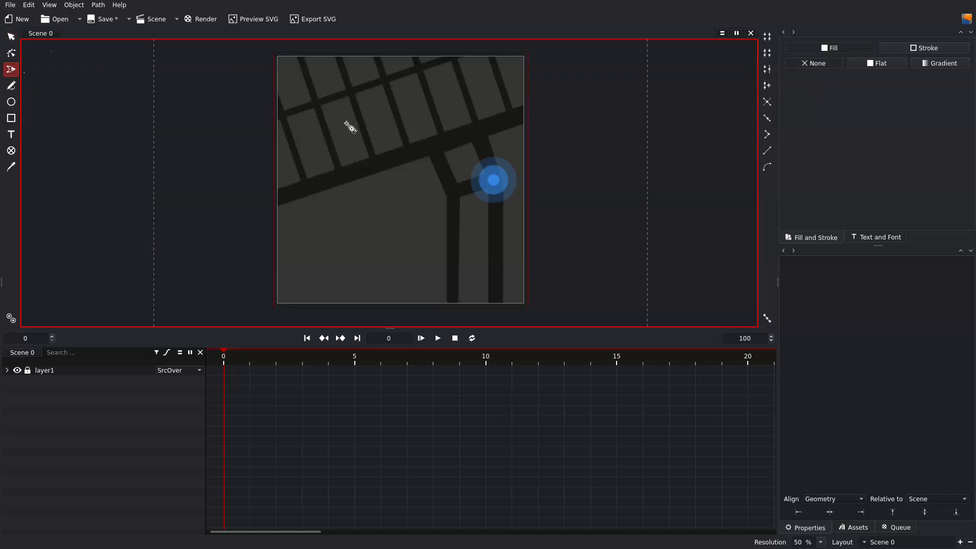
mouse_move(319, 105)
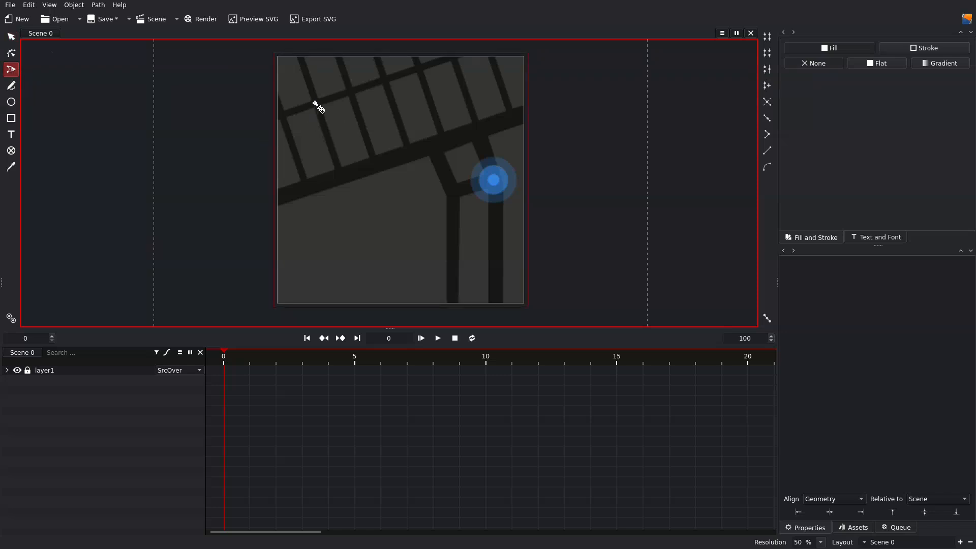
Step: Draw the route paths from the upper-left street with a 12 px #0084ff stroke
left_click(314, 102)
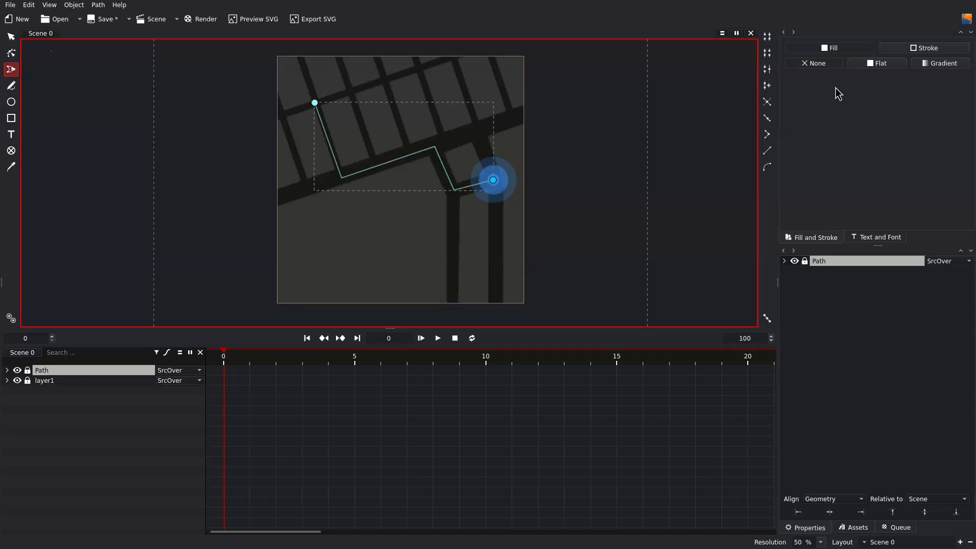
left_click(924, 47)
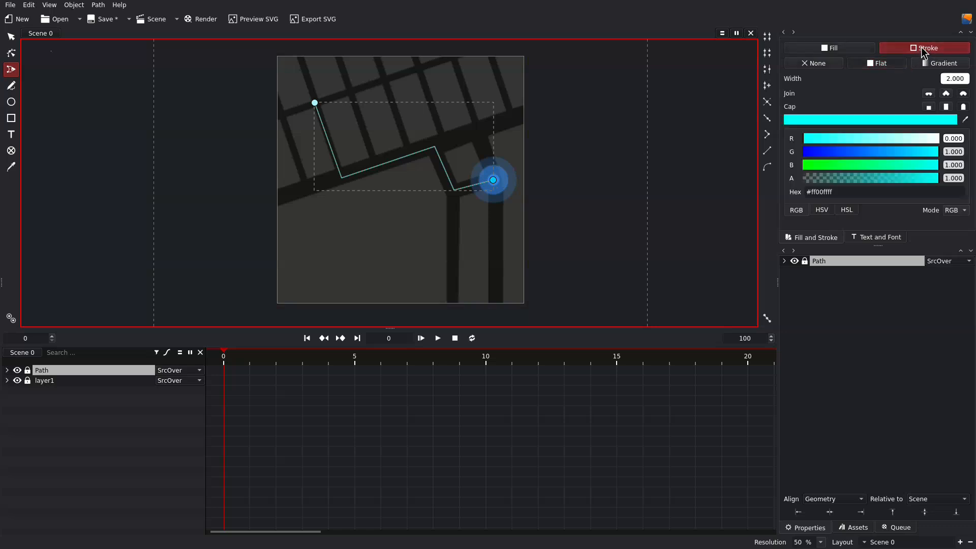
triple_click(954, 78)
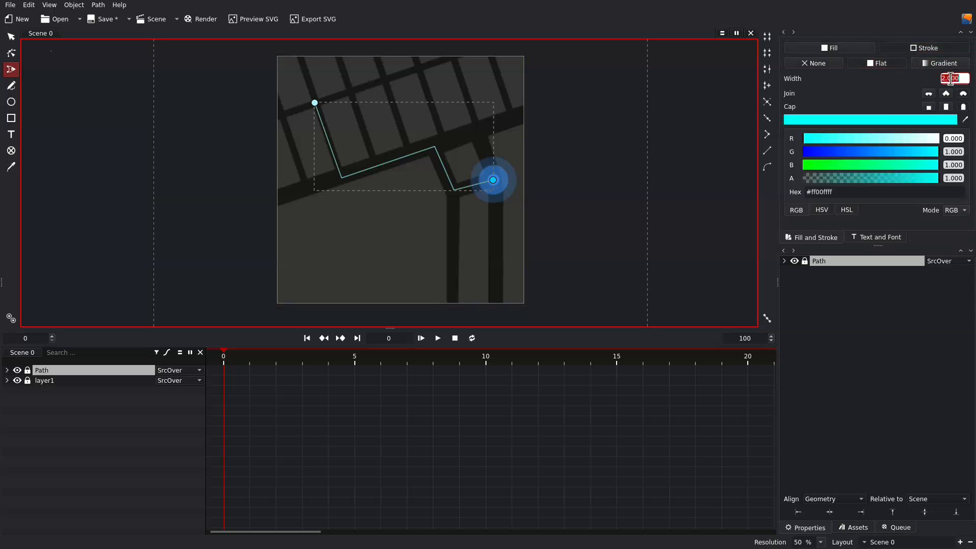
type("12.000")
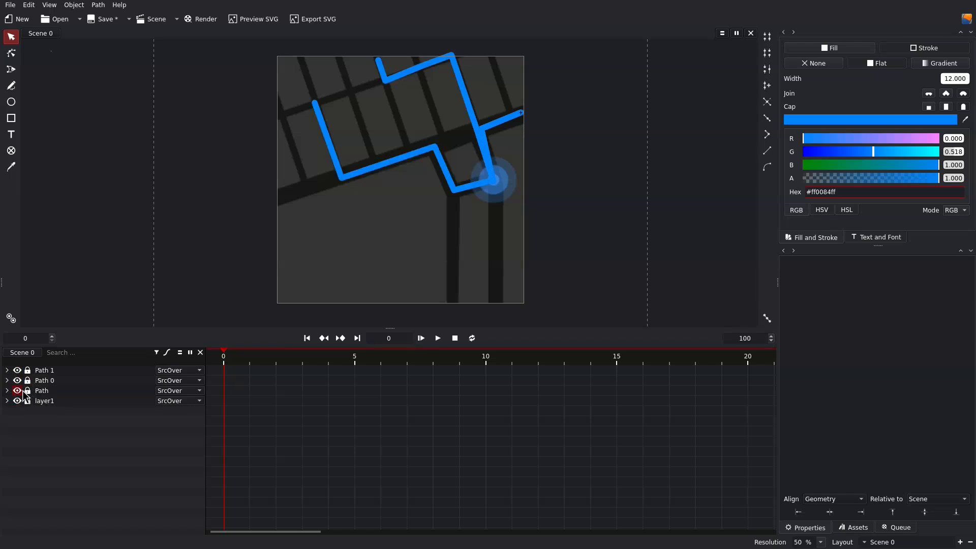
Step: Add a sub-path effect to the first drawn route
left_click(41, 390)
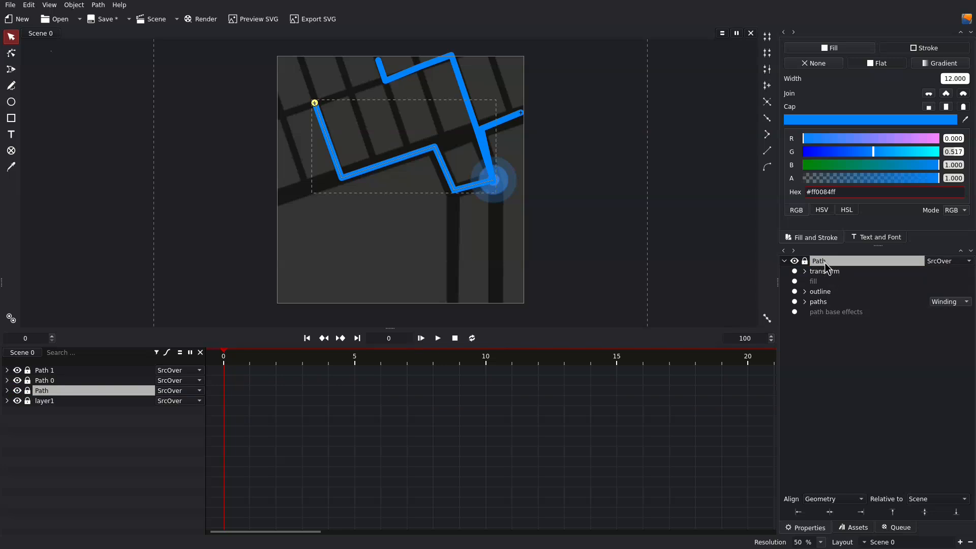
right_click(836, 311)
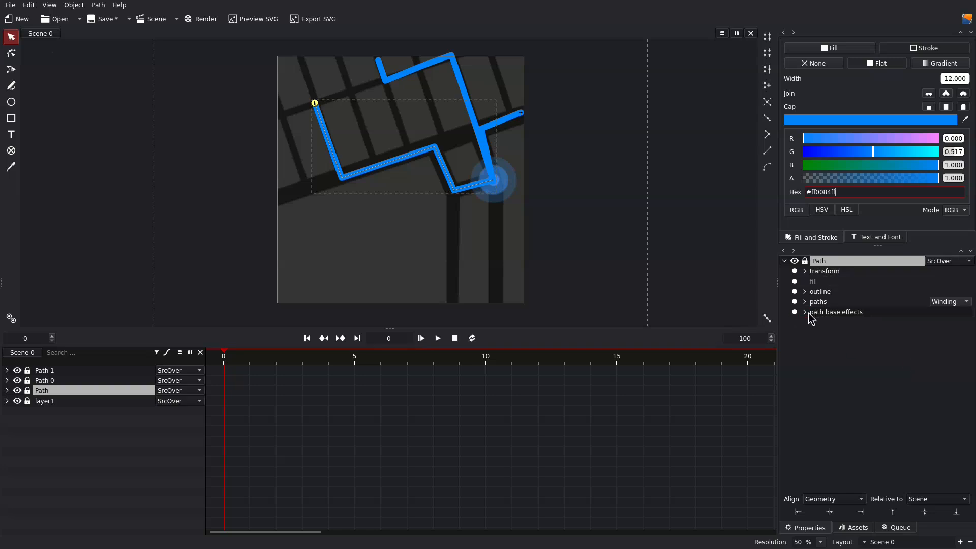
left_click(805, 311)
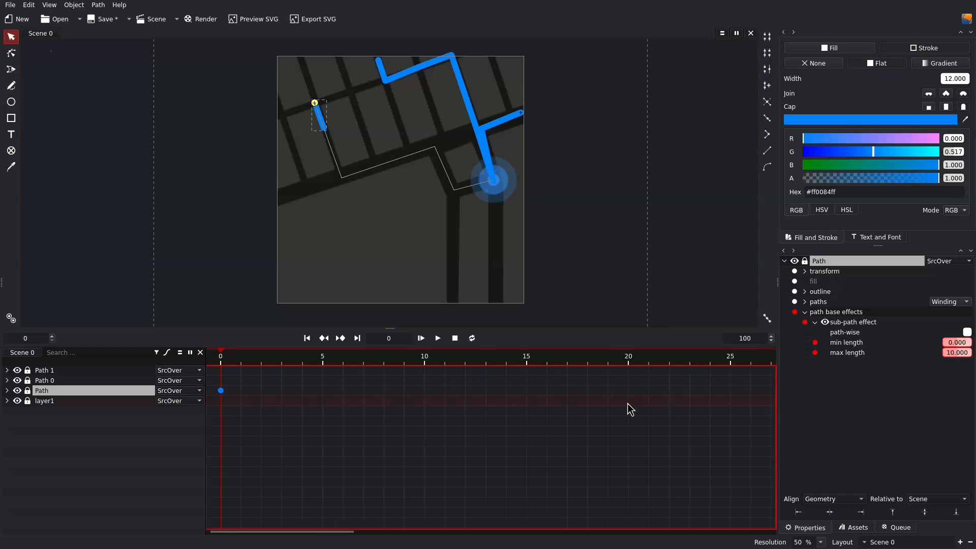
Step: Keyframe the routes' sub-path lengths at frames 0 and 20, then shift end keyframes to 15–16
left_click(628, 355)
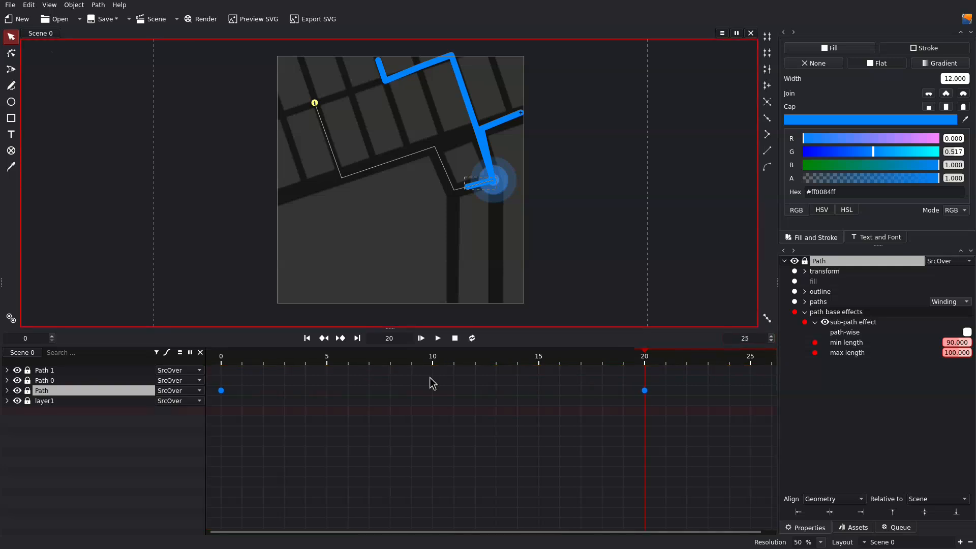
left_click(438, 338)
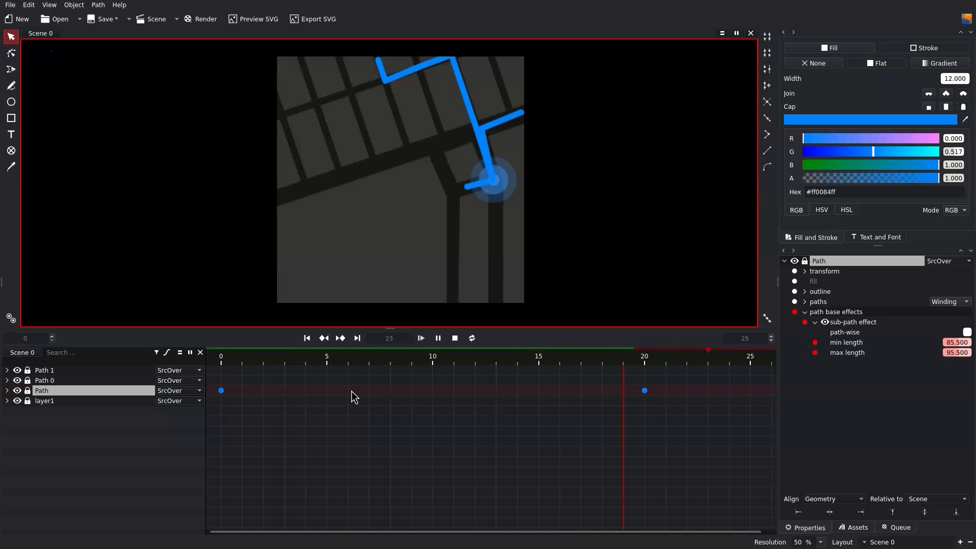
left_click(307, 338)
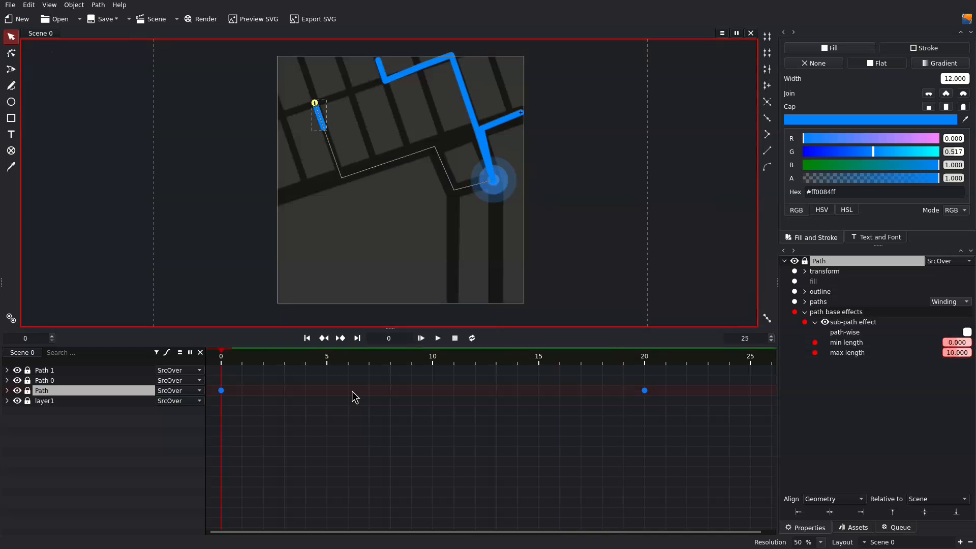
left_click(645, 355)
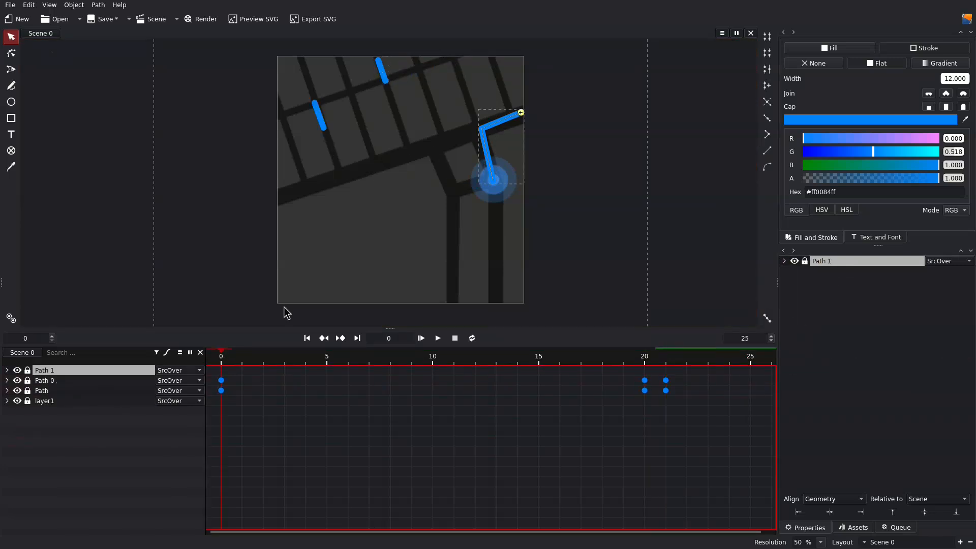
left_click(784, 260)
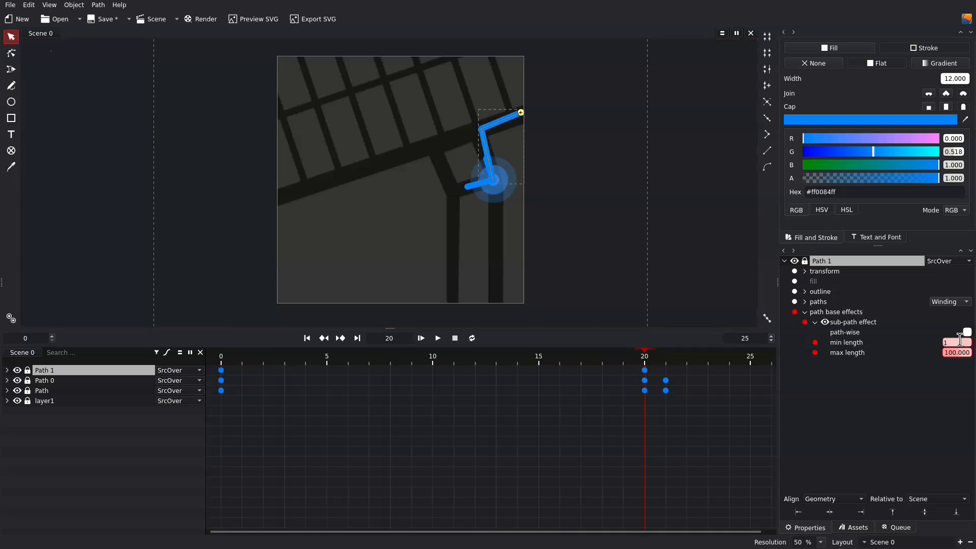
left_click(221, 356)
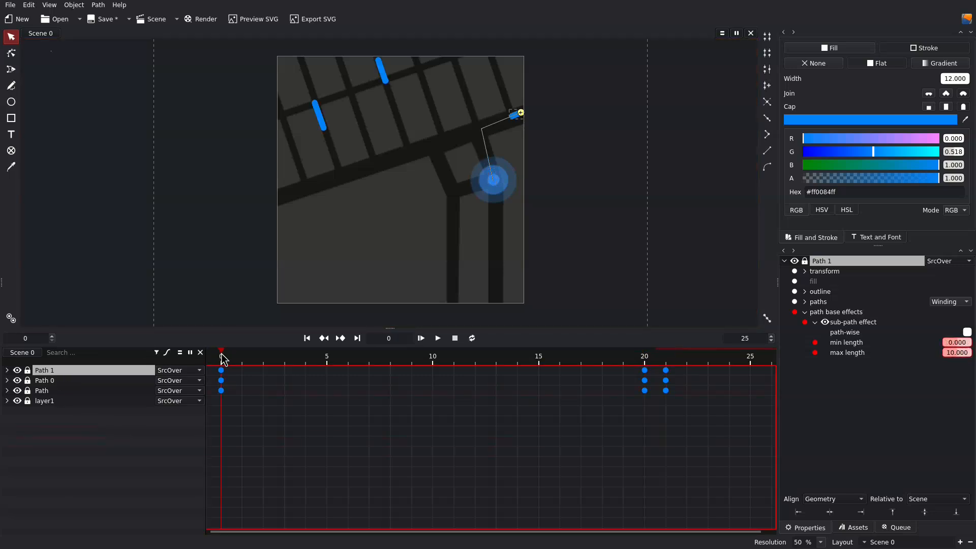
left_click(437, 338)
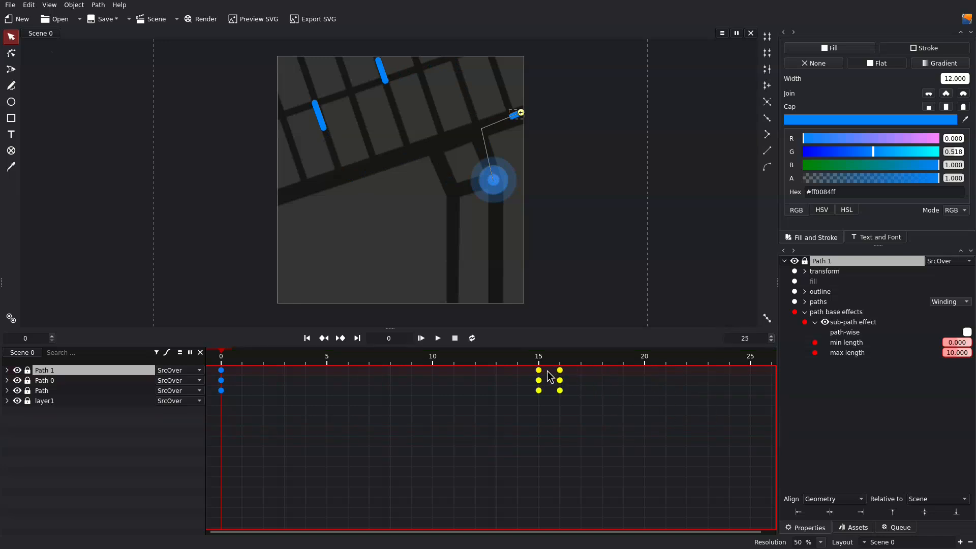
left_click(436, 338)
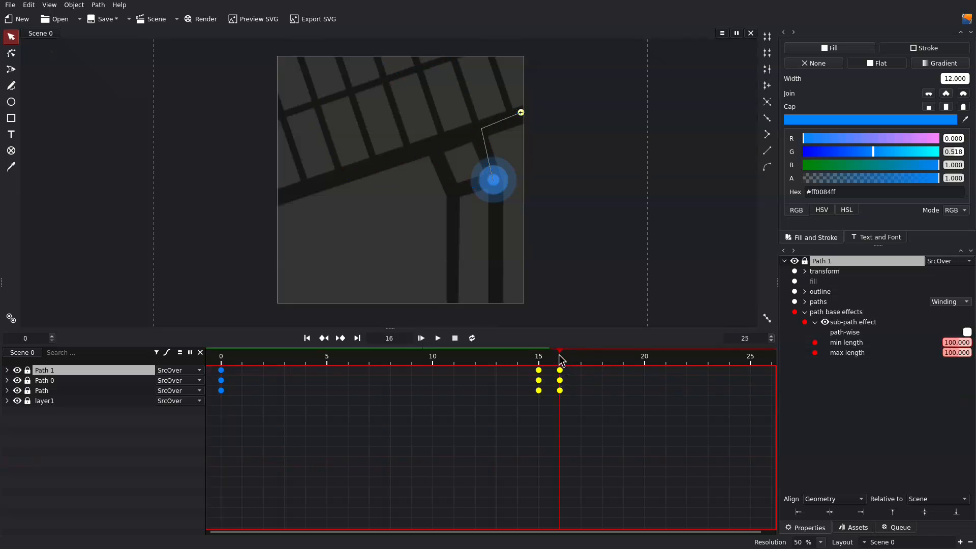
left_click(6, 400)
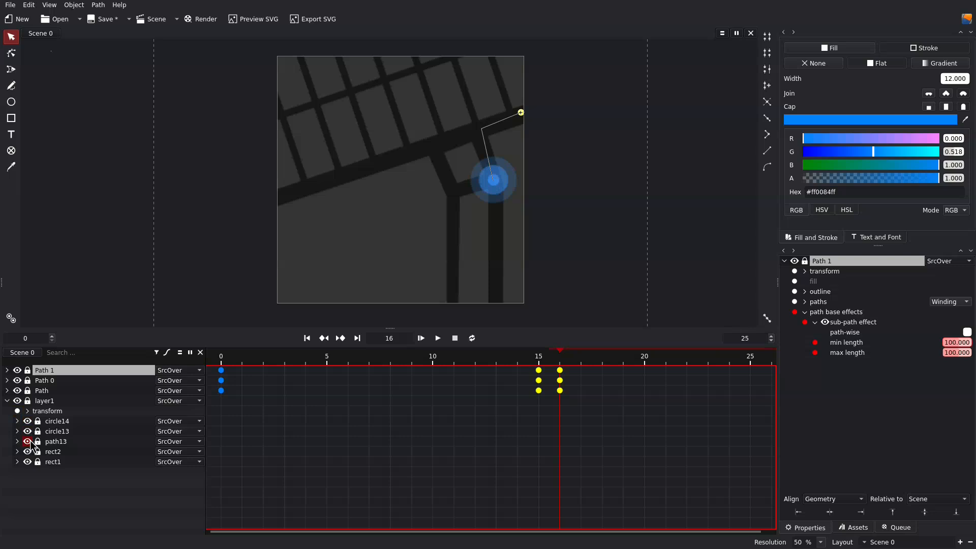
Step: Add opacity keyframes to path13 and circle13: 0 at frame 15, 100 at frame 16
left_click(55, 441)
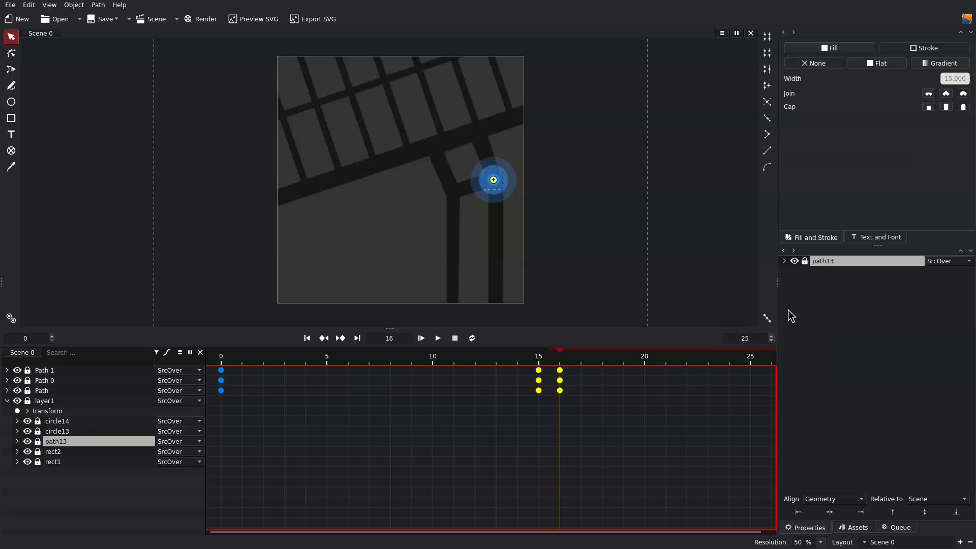
left_click(784, 260)
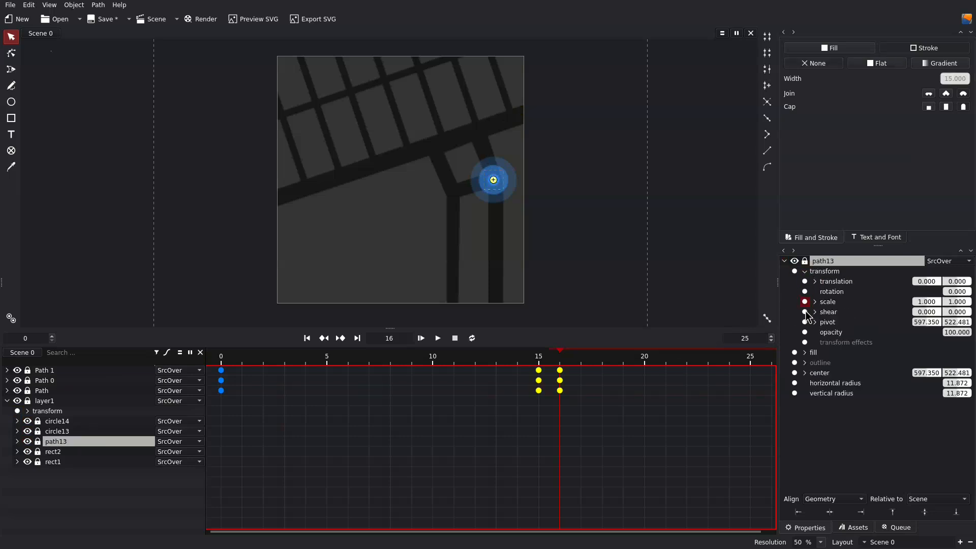
left_click(805, 311)
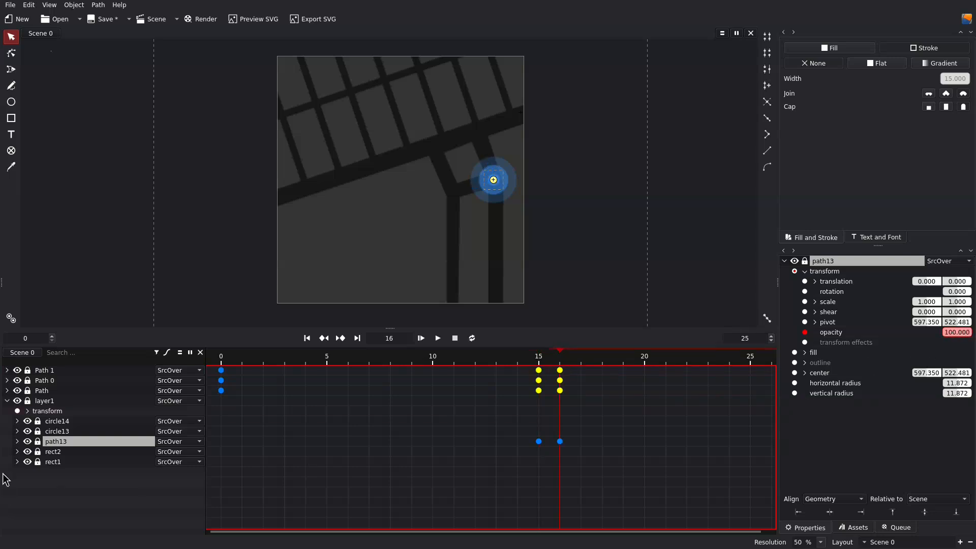
left_click(56, 430)
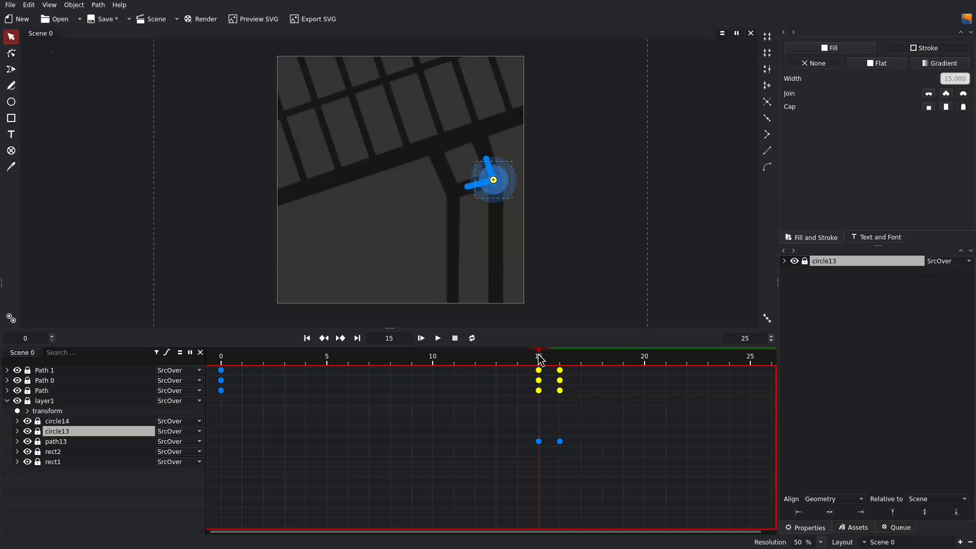
left_click(785, 261)
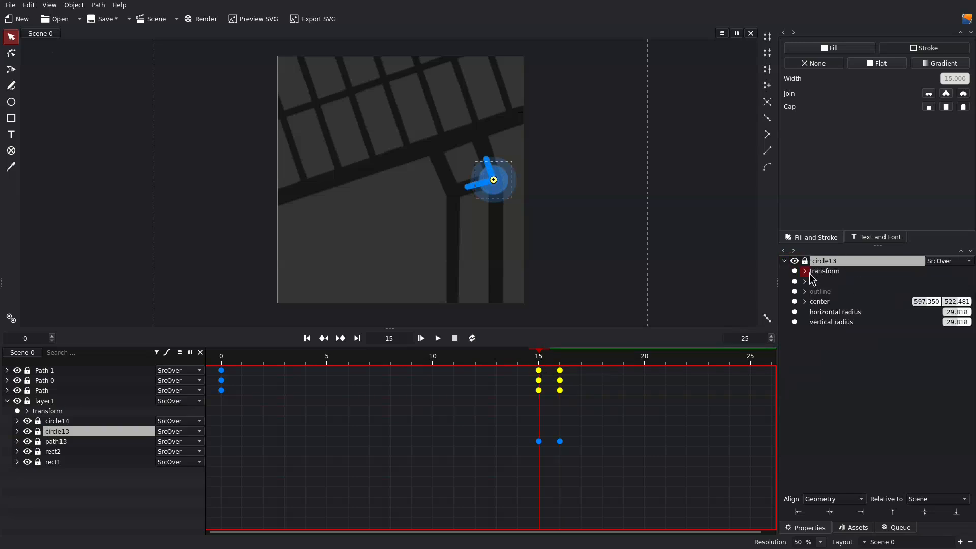
left_click(805, 271)
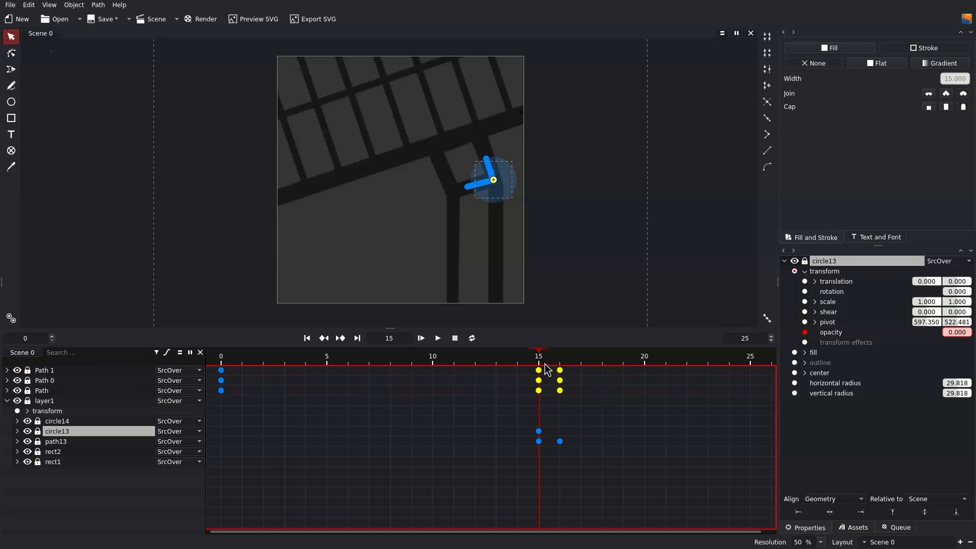
left_click(561, 357)
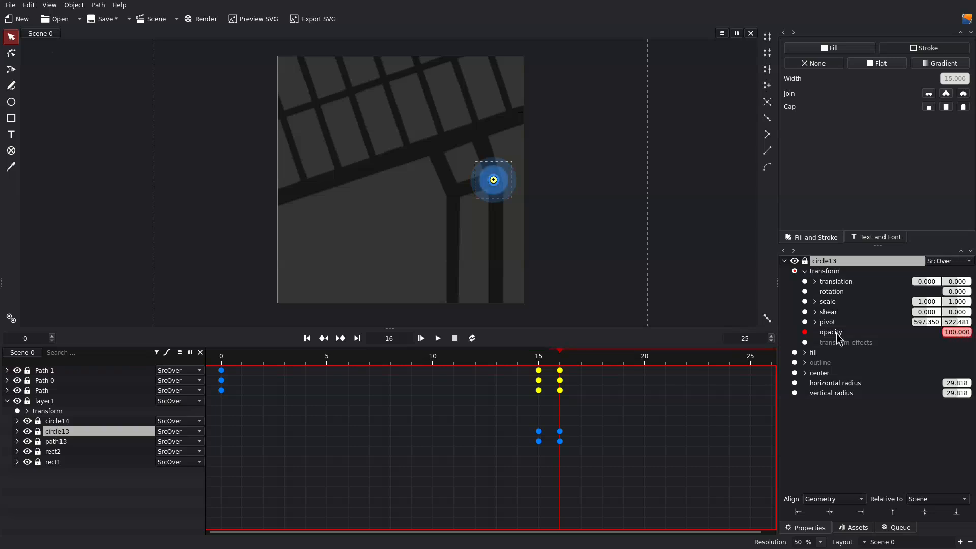
Step: Give outer ring circle14 scale keys at frames 15 and 20 plus opacity keys
left_click(539, 356)
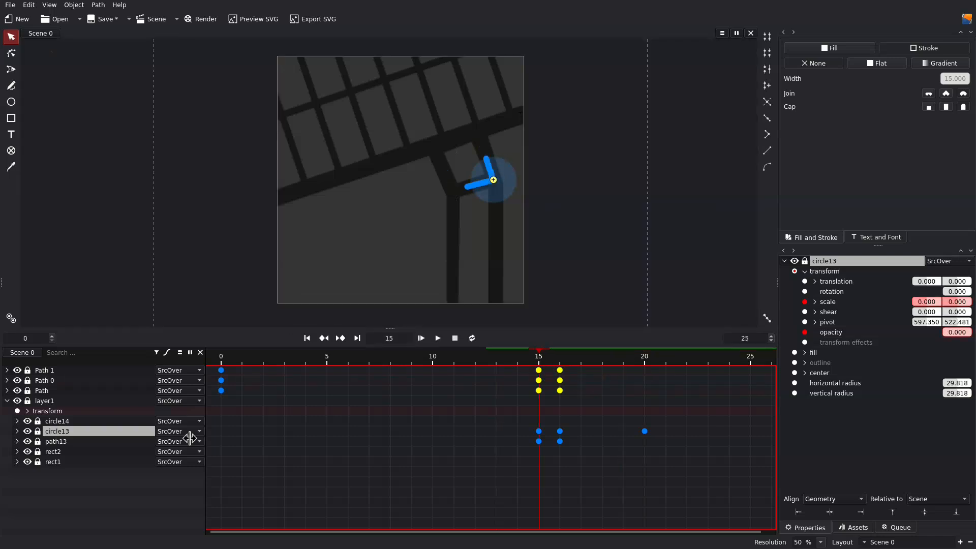
left_click(56, 421)
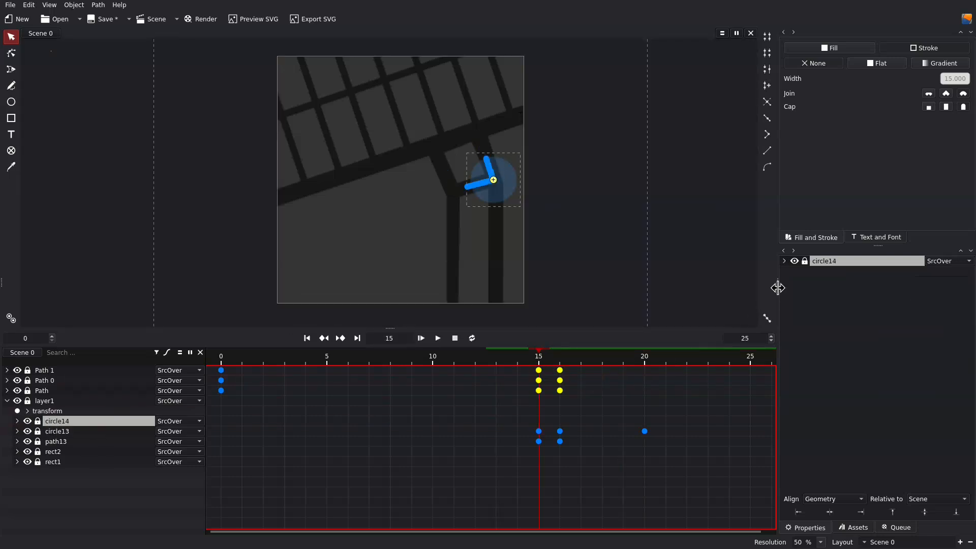
left_click(784, 261)
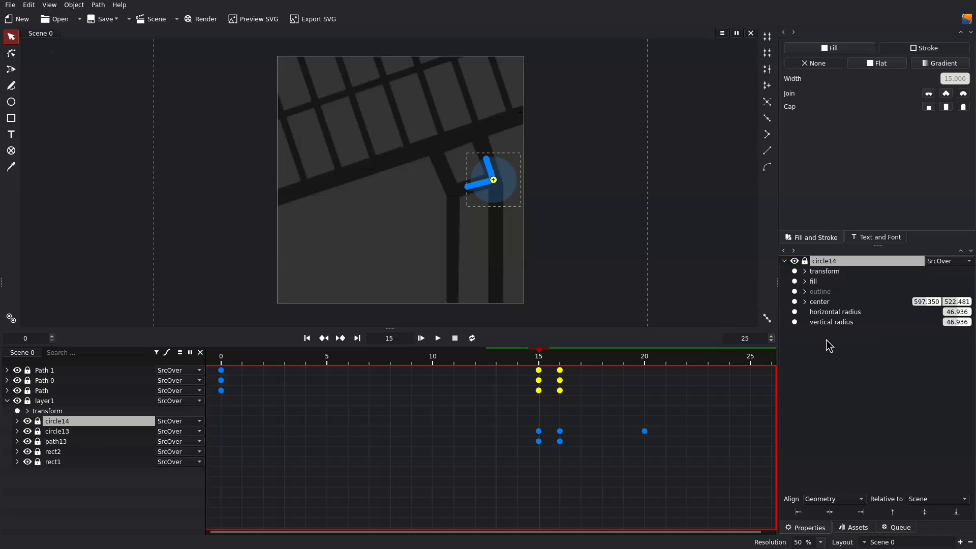
left_click(805, 271)
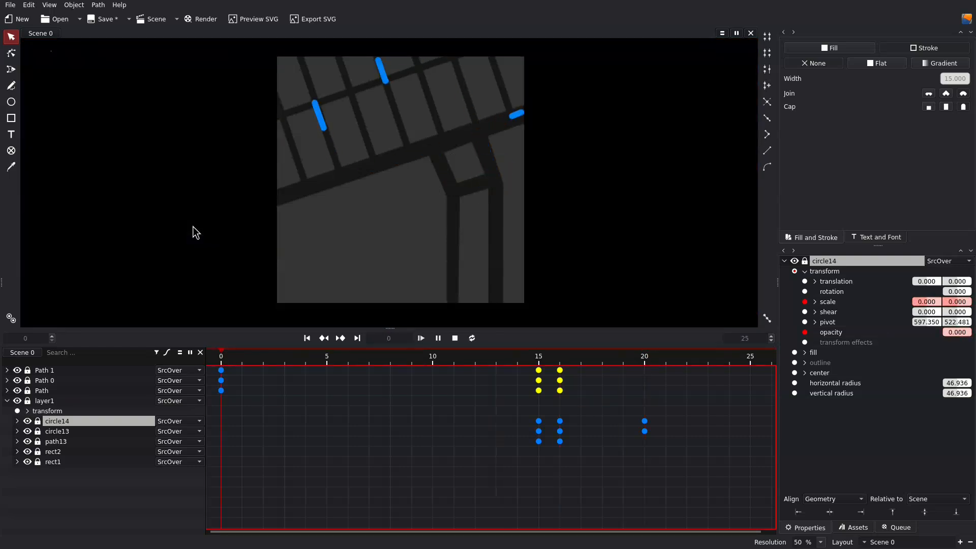
Step: Stop the preview, set the end frame to 80, and paste circle13/circle14 pulse keyframes later
left_click(420, 338)
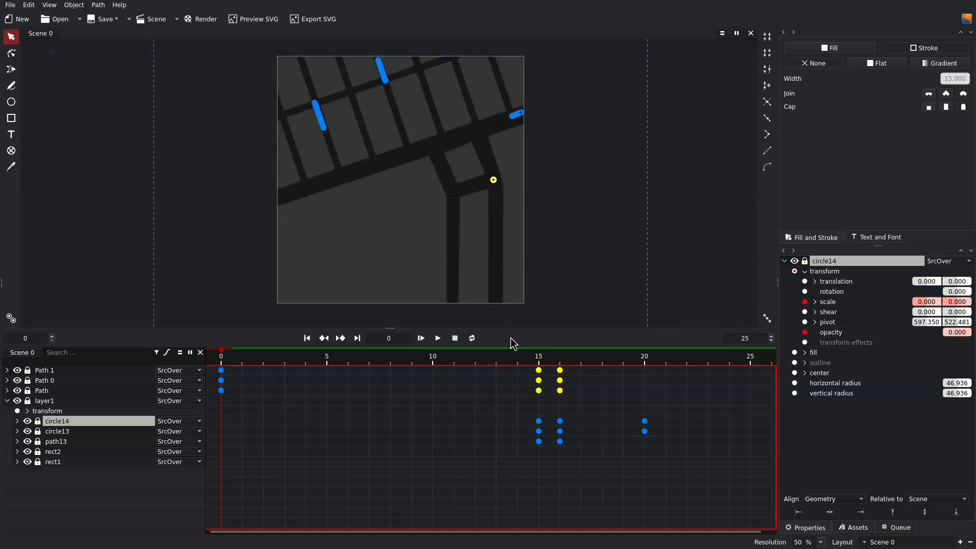
left_click(559, 356)
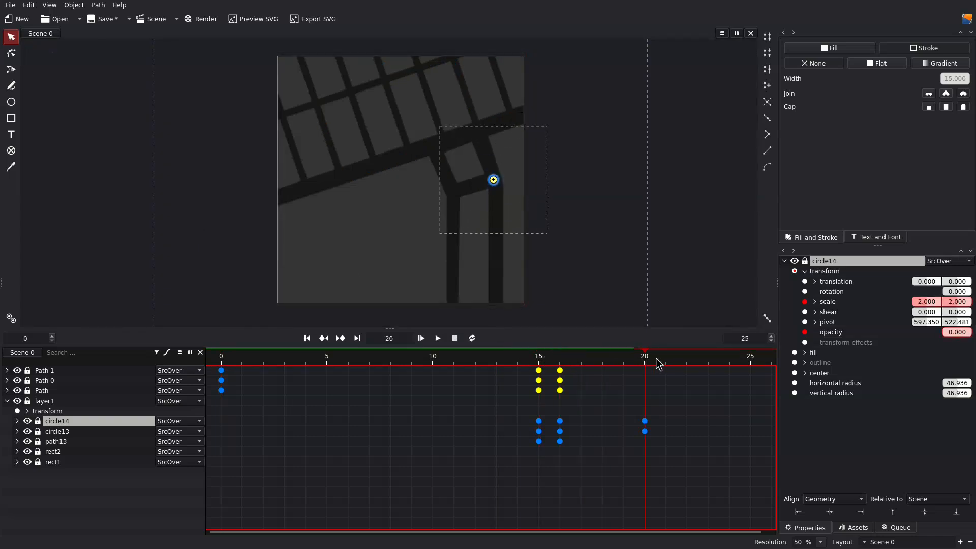
mouse_move(638, 361)
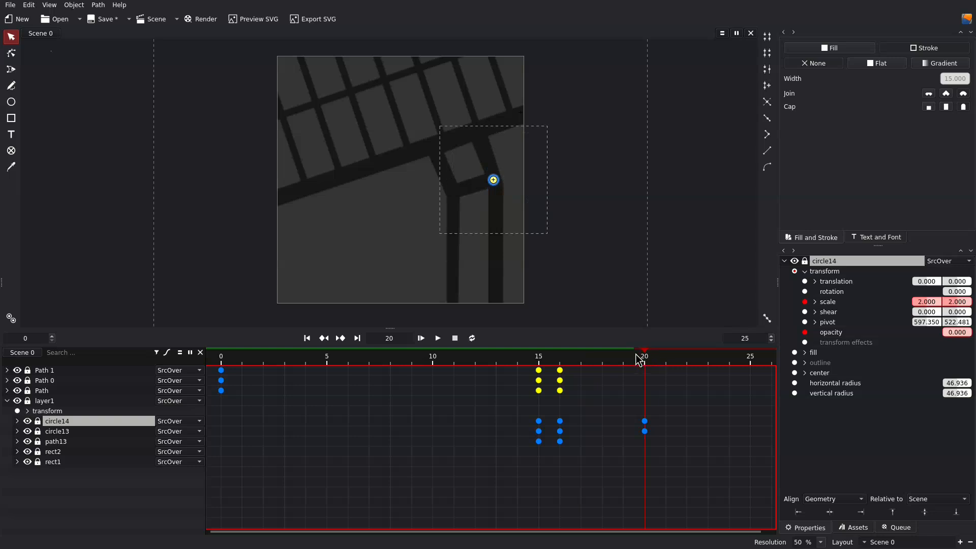
mouse_move(581, 366)
type("40")
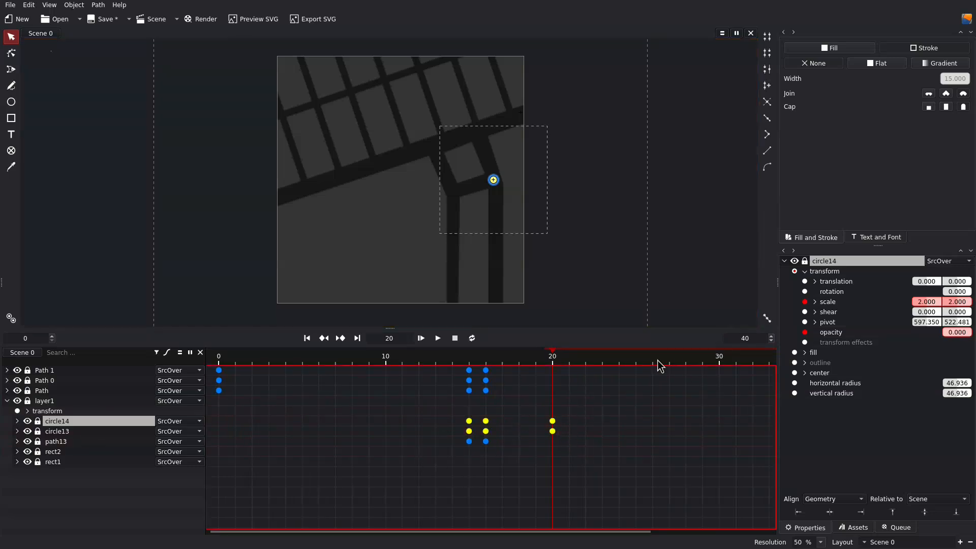
left_click(436, 338)
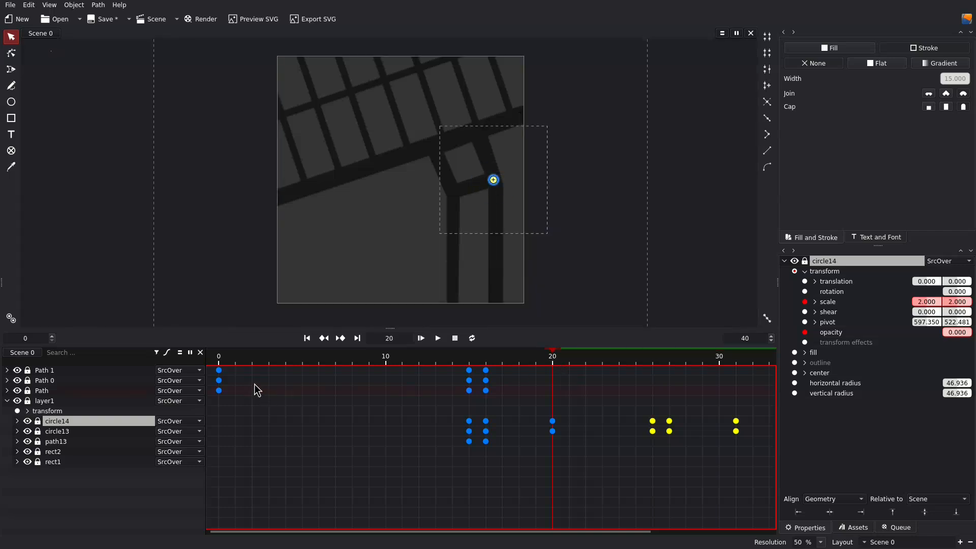
left_click(436, 338)
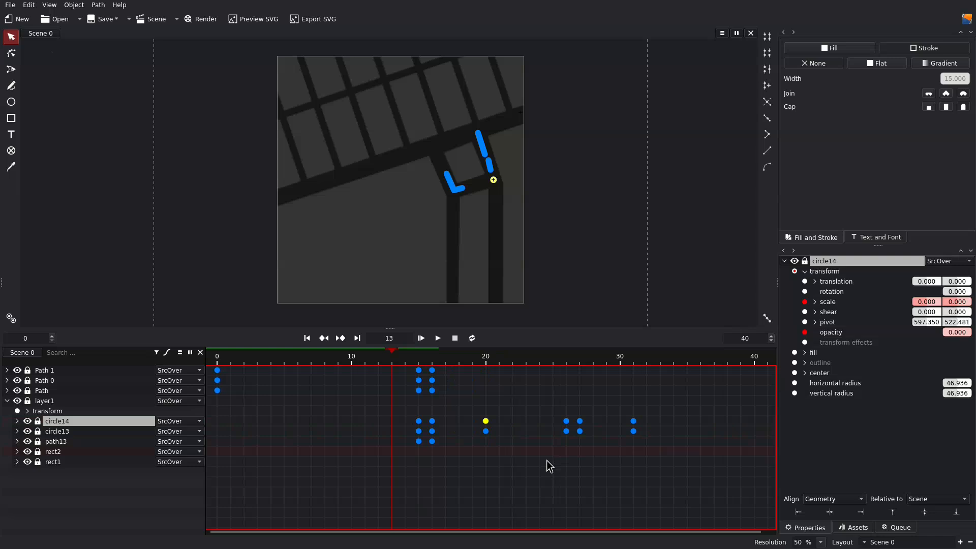
left_click(665, 426)
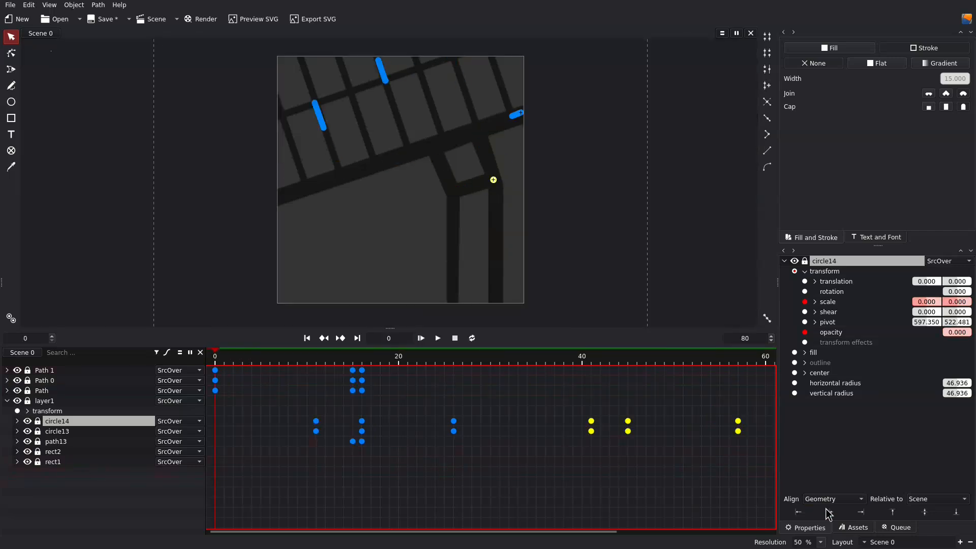
Step: Queue Scene 0 at 500×500, frames 0–80, and bring up its output format choices
left_click(899, 527)
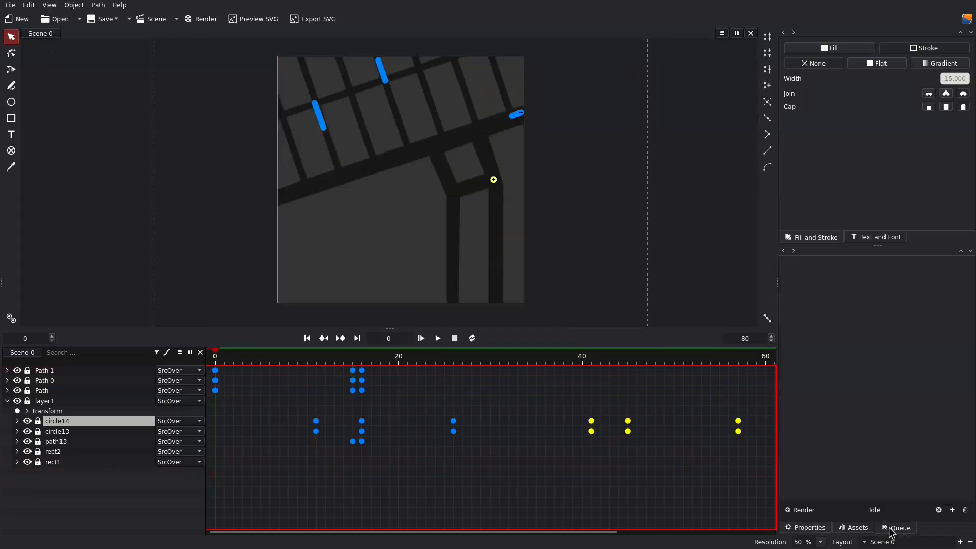
left_click(200, 19)
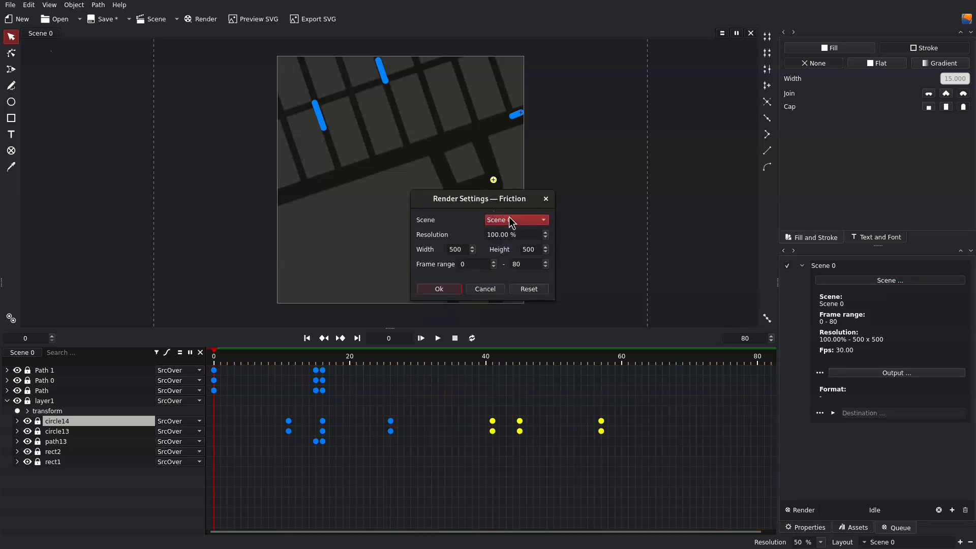
left_click(438, 289)
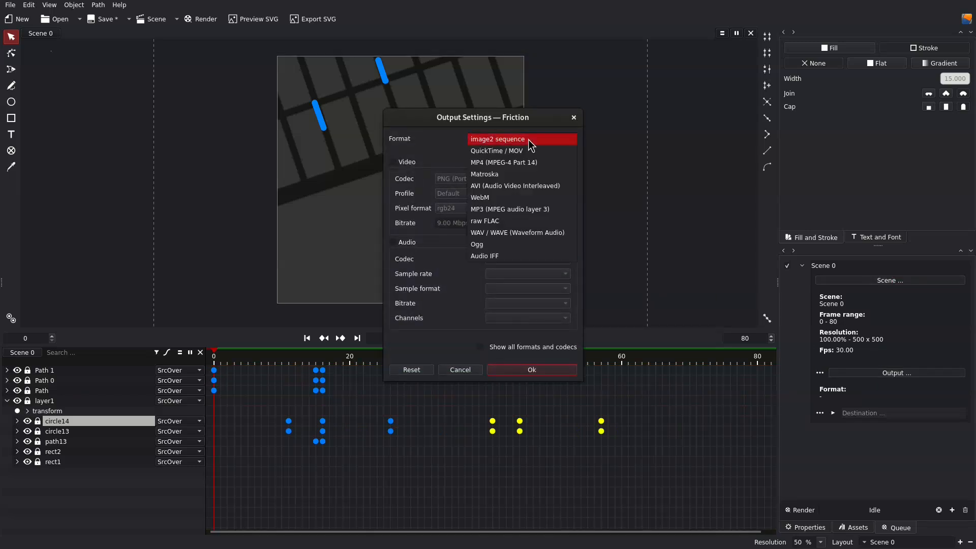